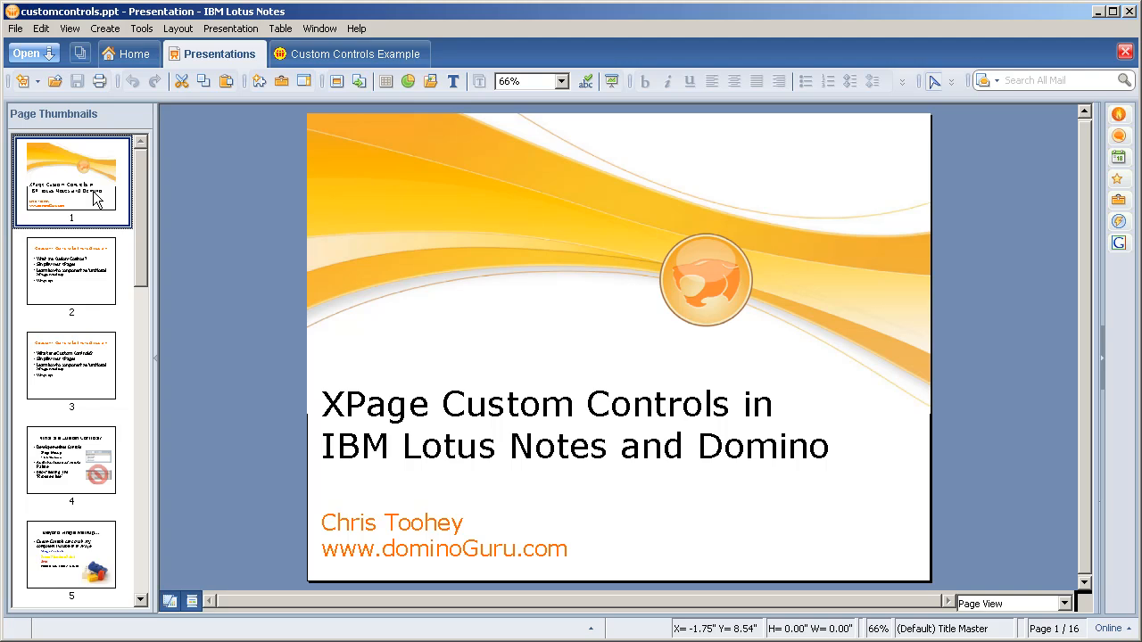
# Step: Go to slide 2, the Custom Controls Introduction agenda
pyautogui.click(71, 275)
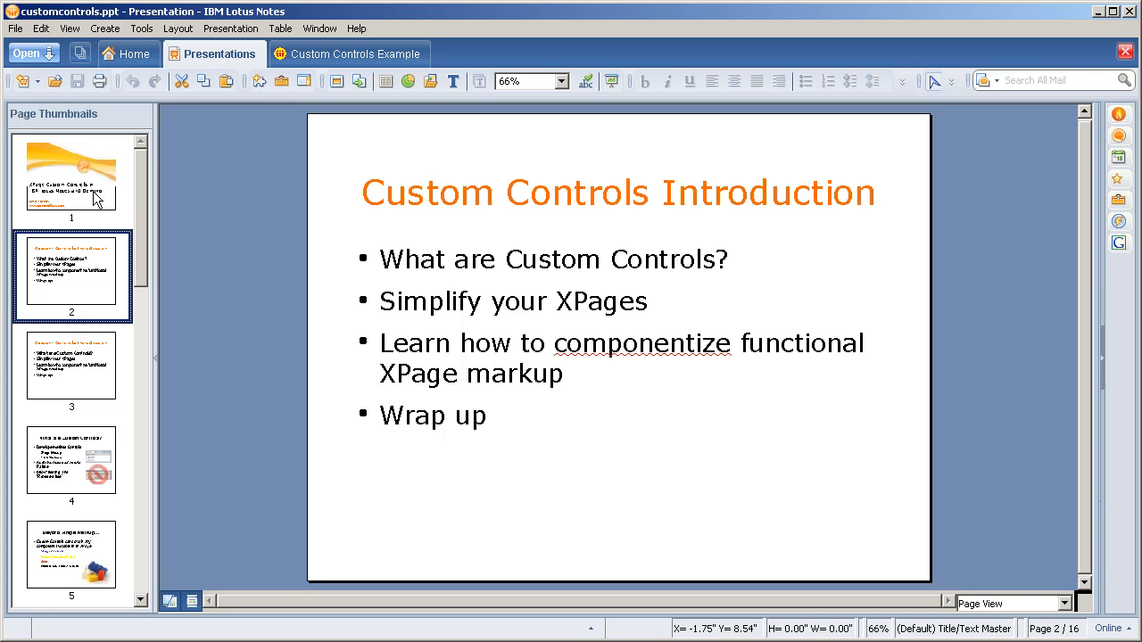
# Step: Jump to slide 4, 'What are Custom Controls?'
pyautogui.click(72, 370)
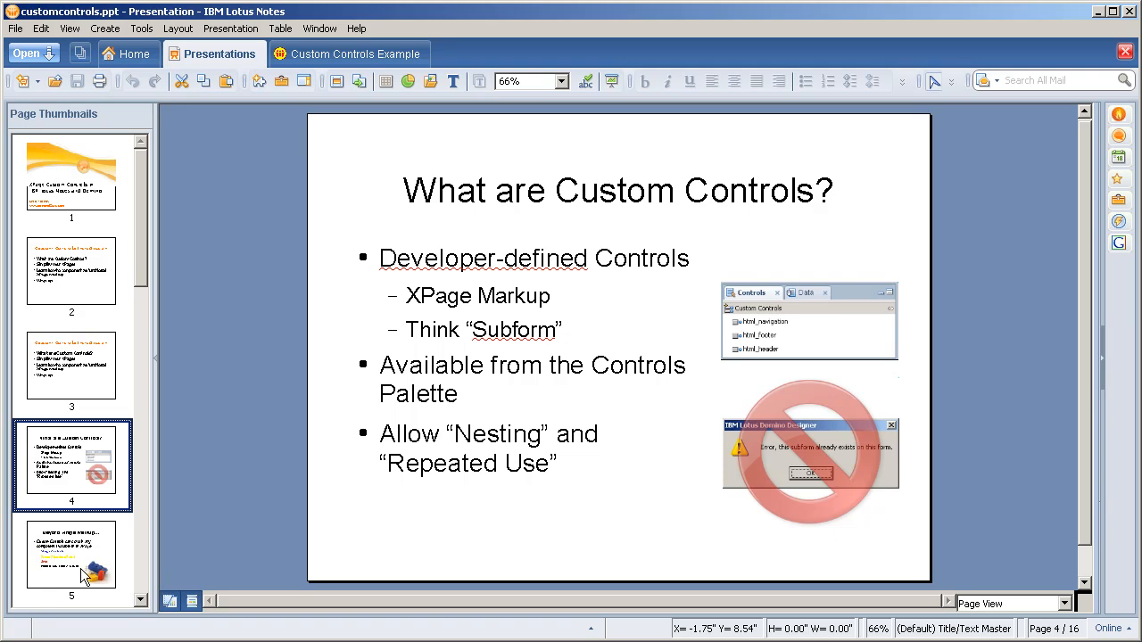
# Step: Advance to slide 7, 'Less is More...', contrasting verbose and componentized markup
pyautogui.click(71, 558)
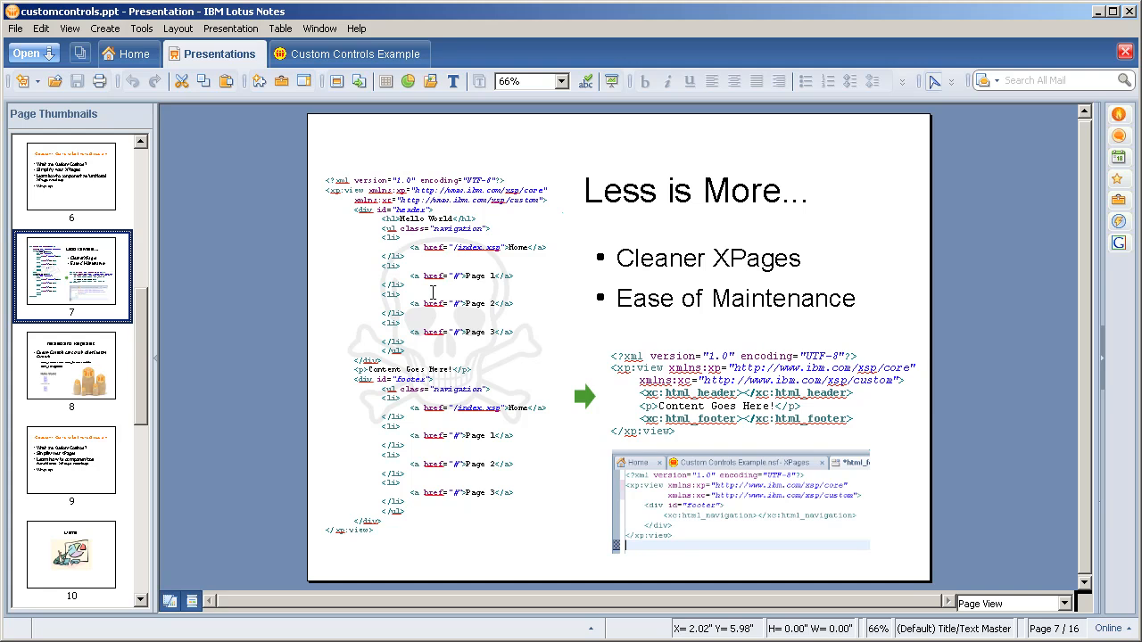
pyautogui.moveTo(414, 335)
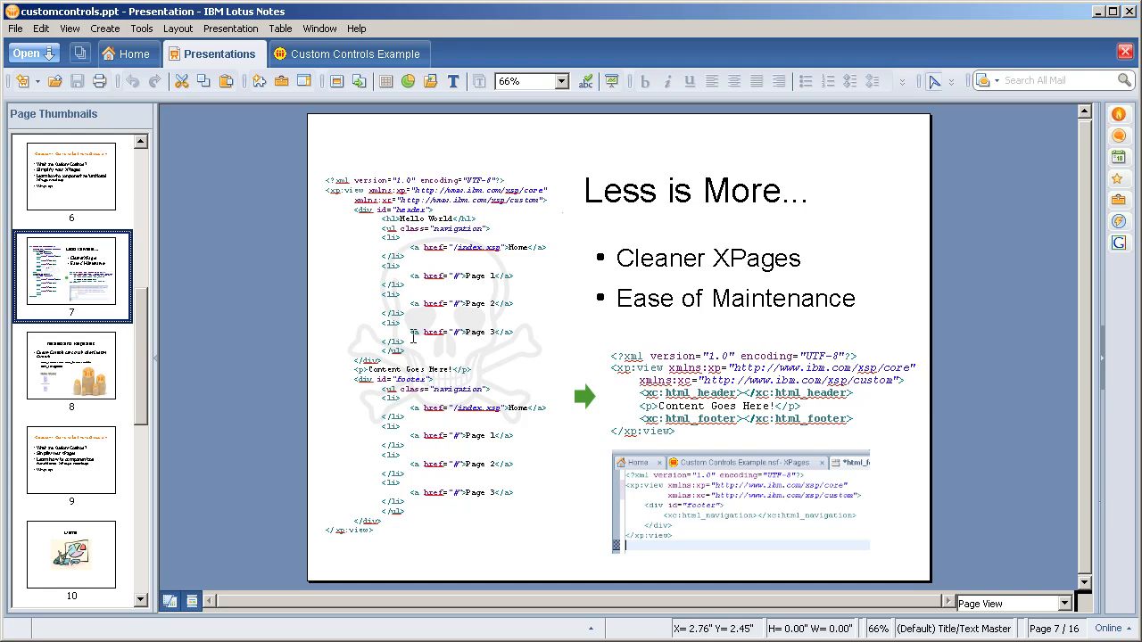
pyautogui.moveTo(406, 230)
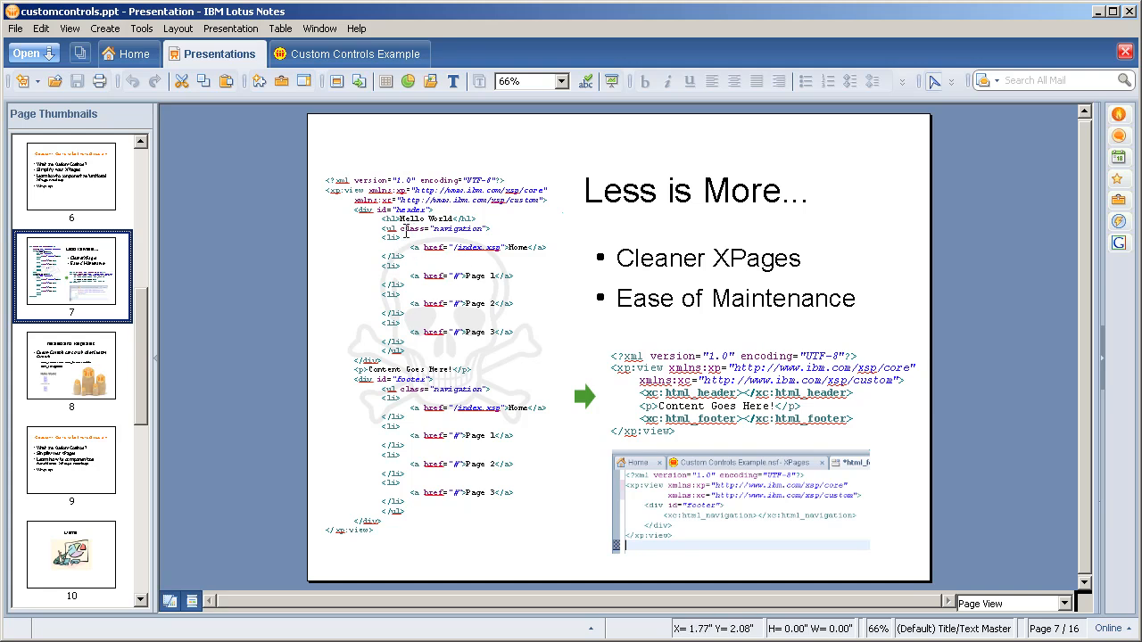
pyautogui.moveTo(458, 487)
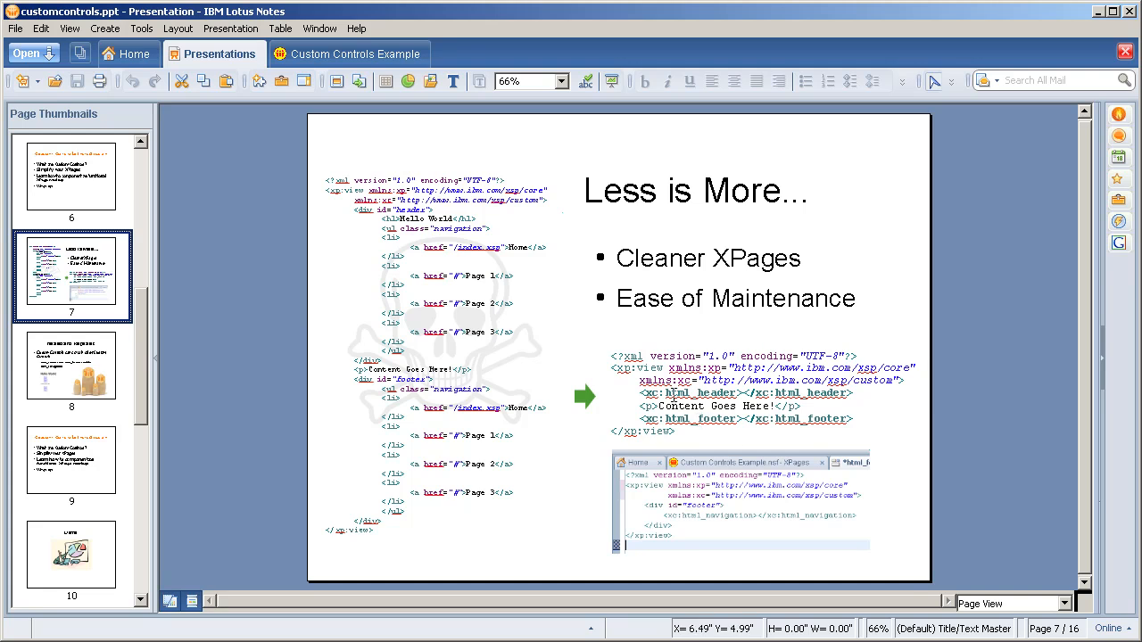
pyautogui.moveTo(710, 520)
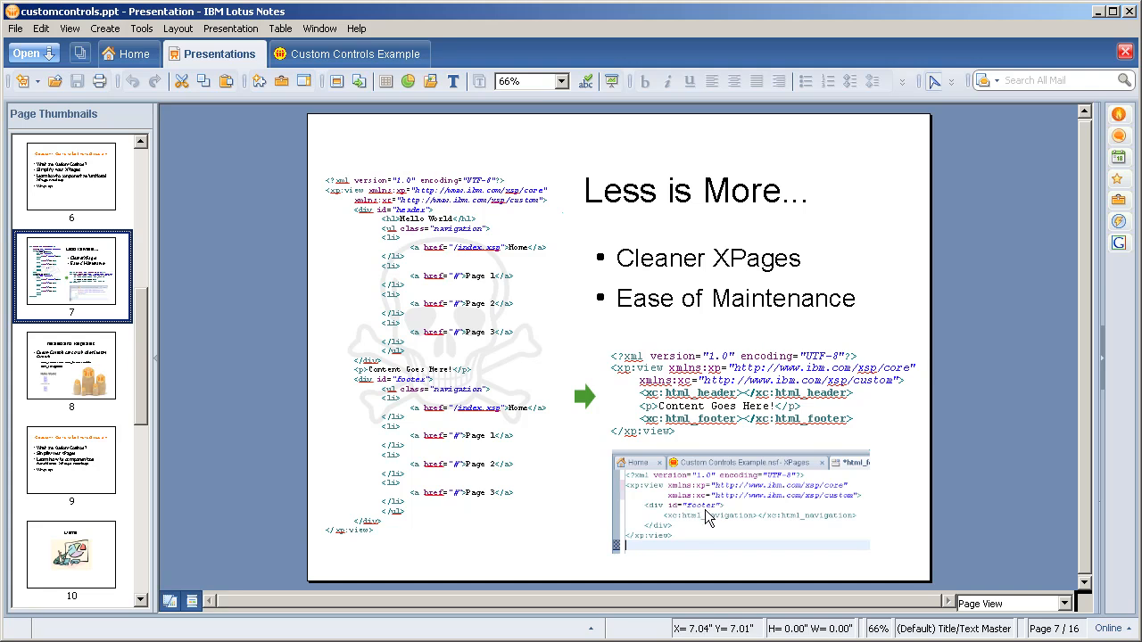
pyautogui.moveTo(739, 525)
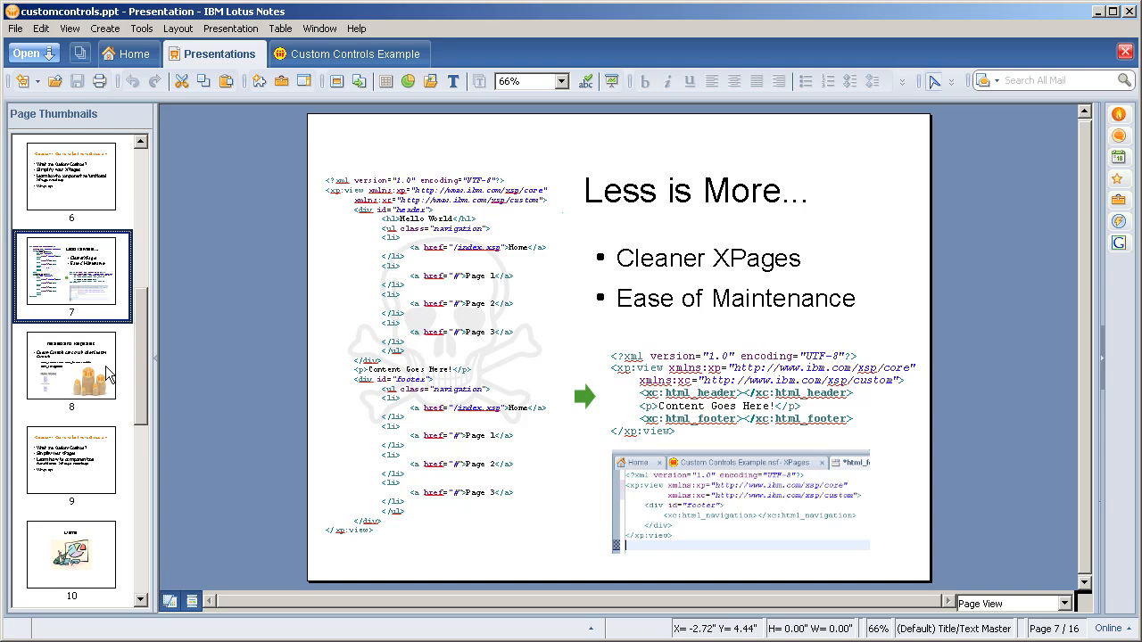
# Step: Show slide 8 'Nested and Repeated', then slide 9's componentizing agenda, then move past it
pyautogui.click(72, 370)
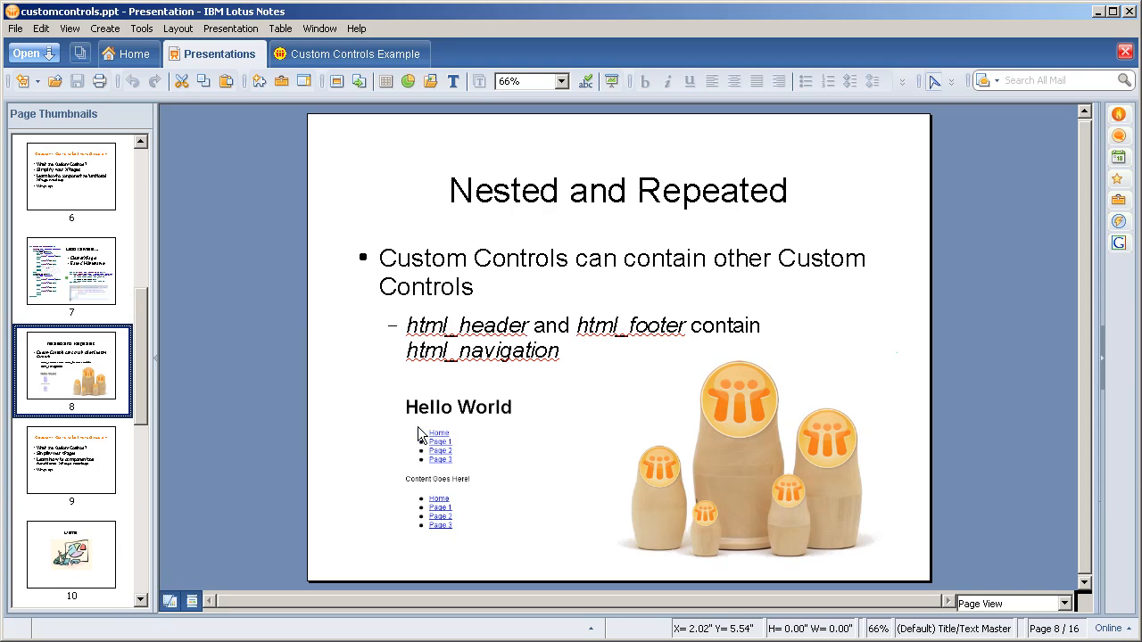
pyautogui.moveTo(463, 461)
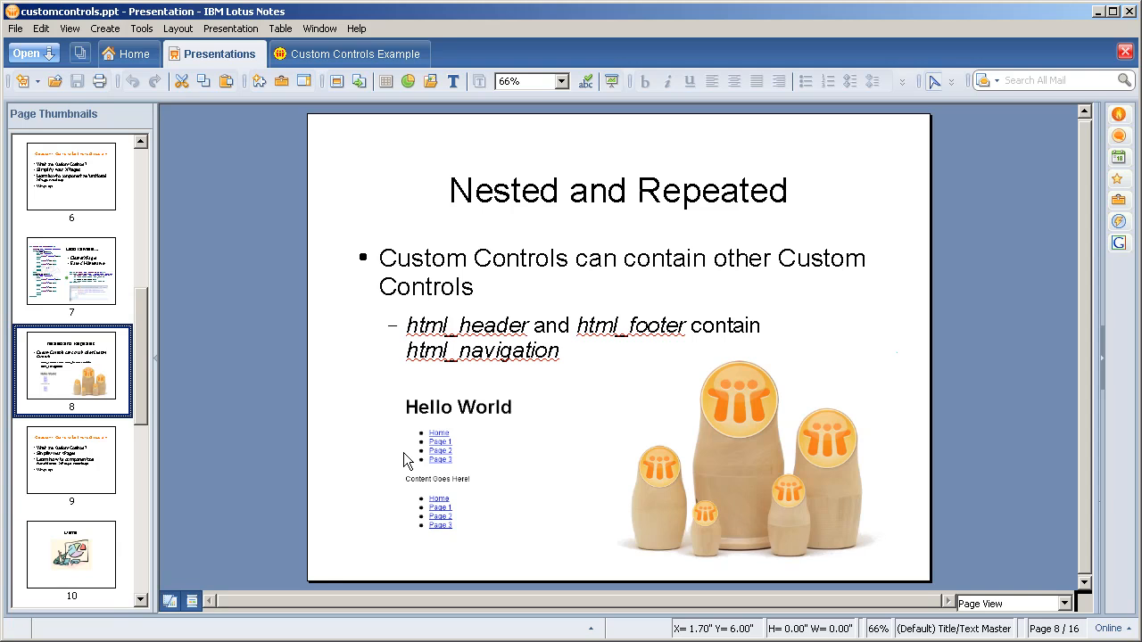
pyautogui.moveTo(375, 460)
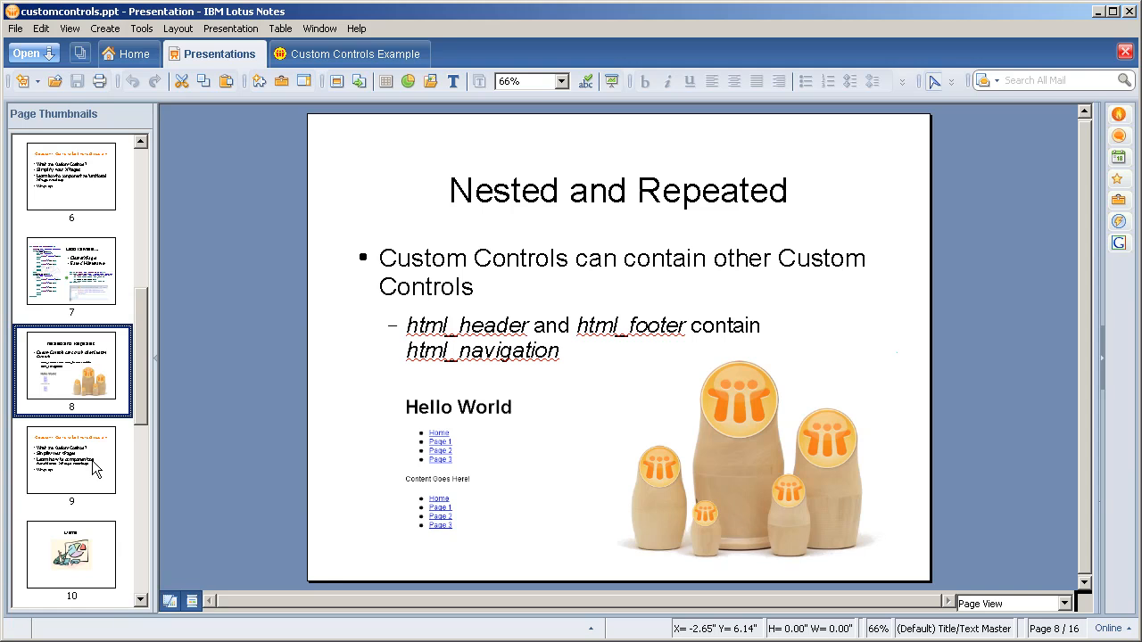
pyautogui.click(72, 460)
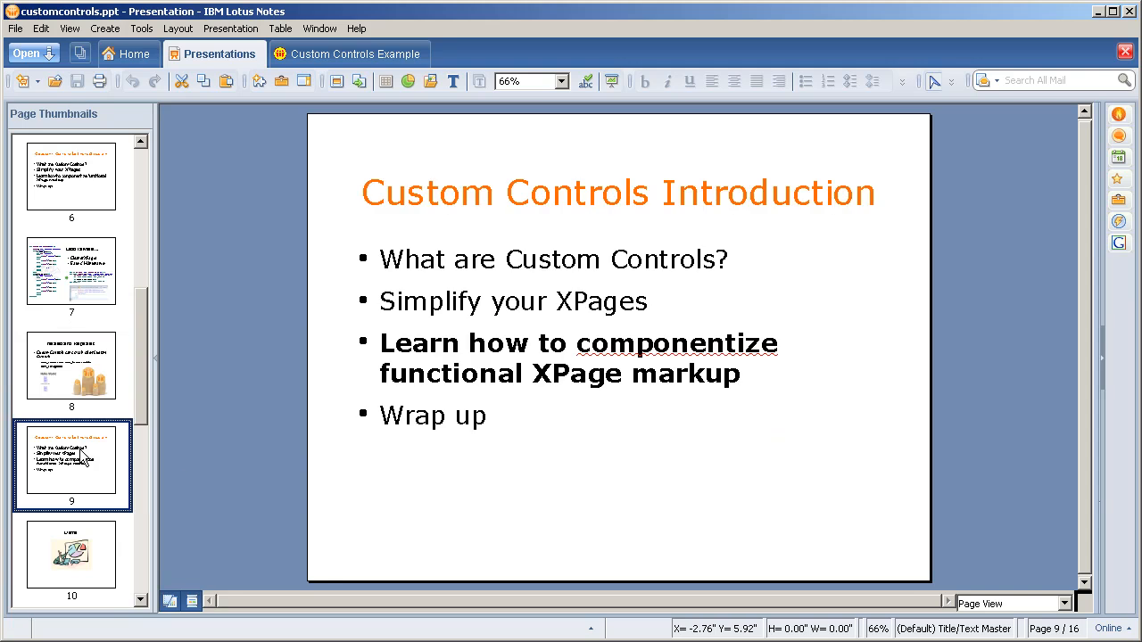
pyautogui.moveTo(81, 518)
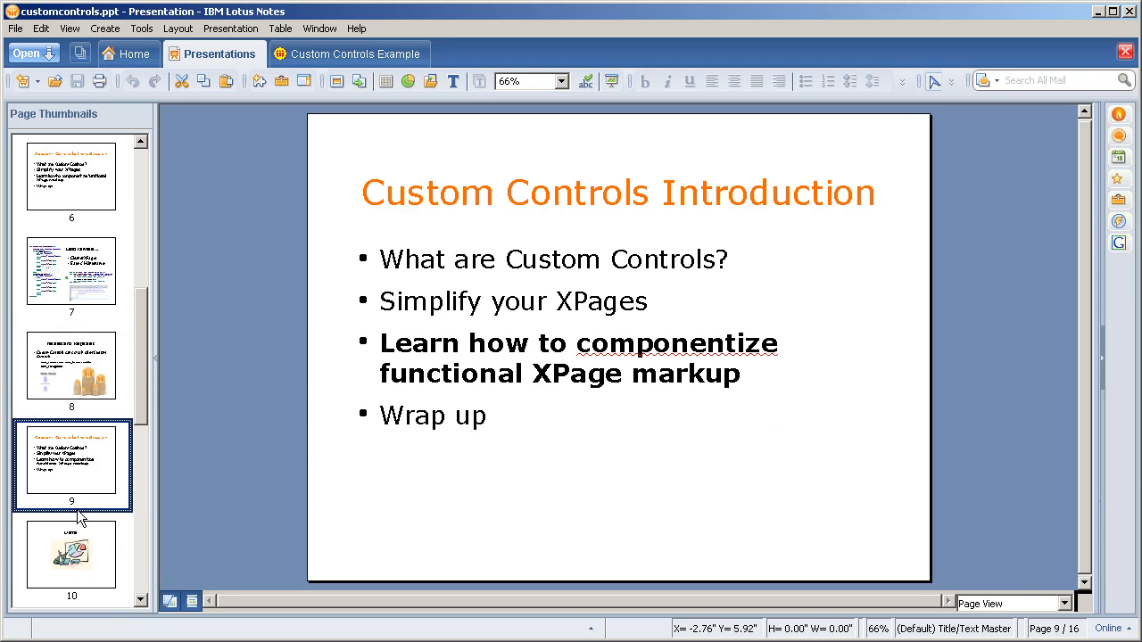
pyautogui.click(71, 553)
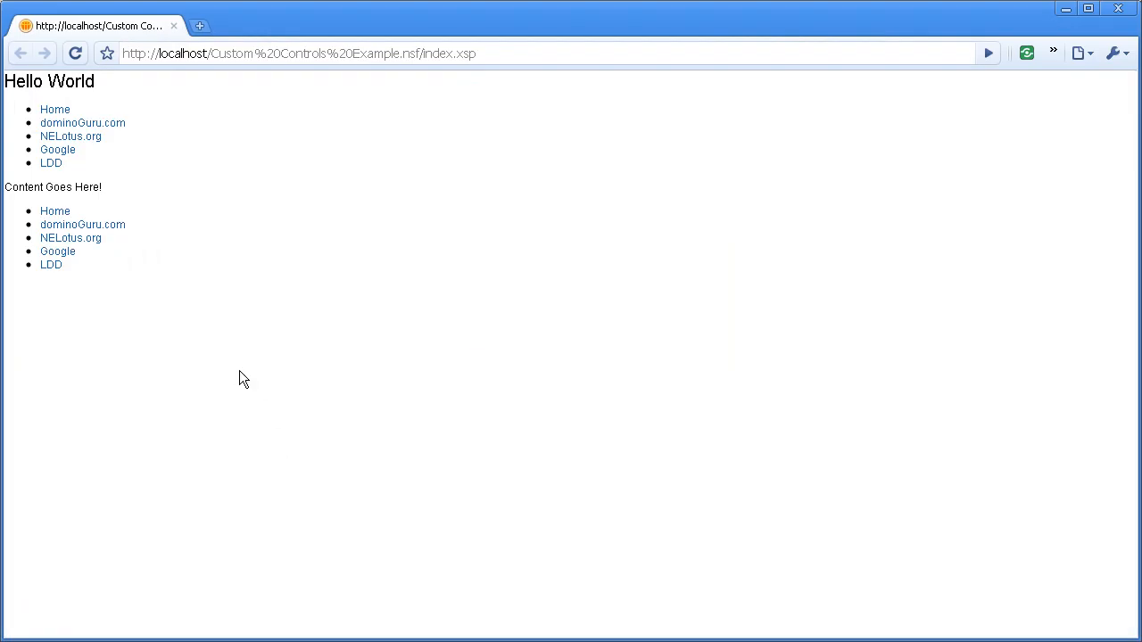
pyautogui.moveTo(58, 108)
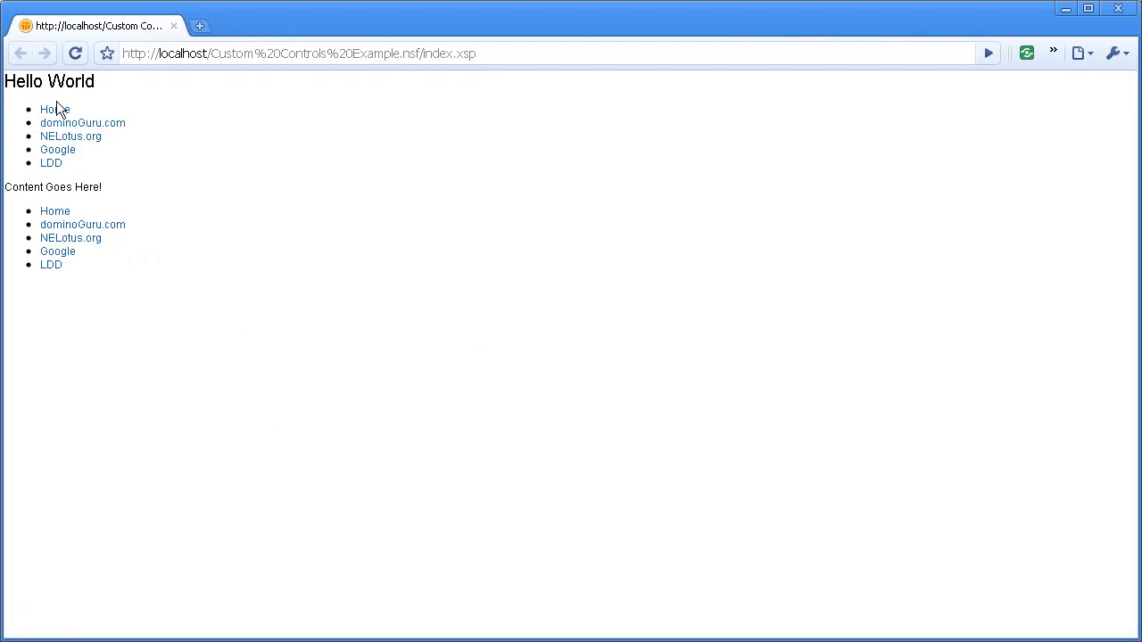
pyautogui.moveTo(51, 163)
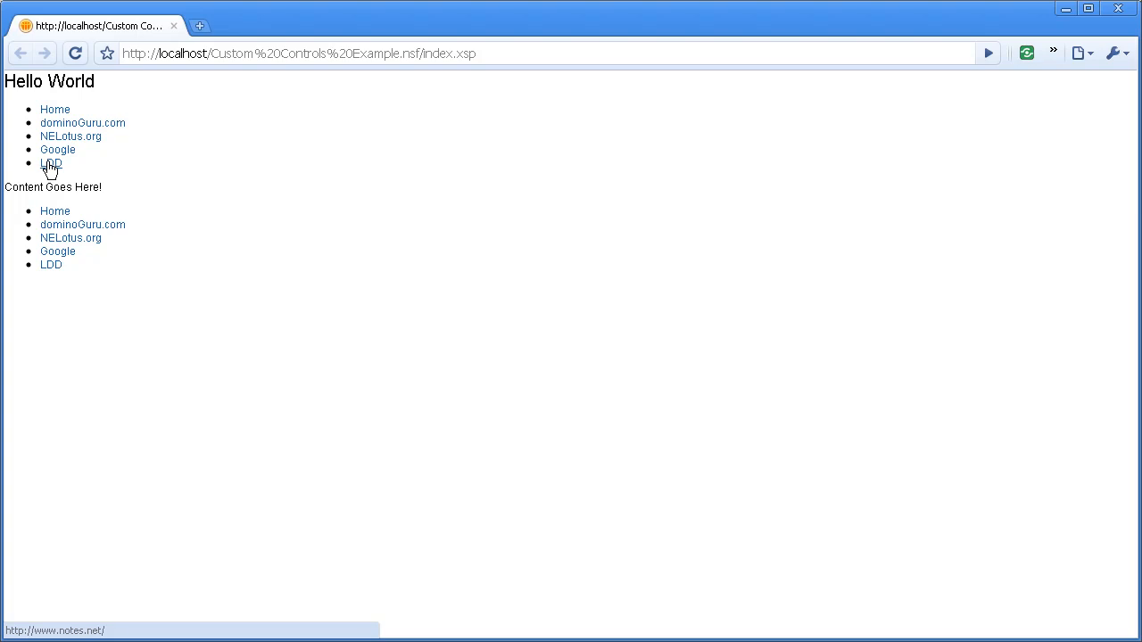
pyautogui.moveTo(58, 289)
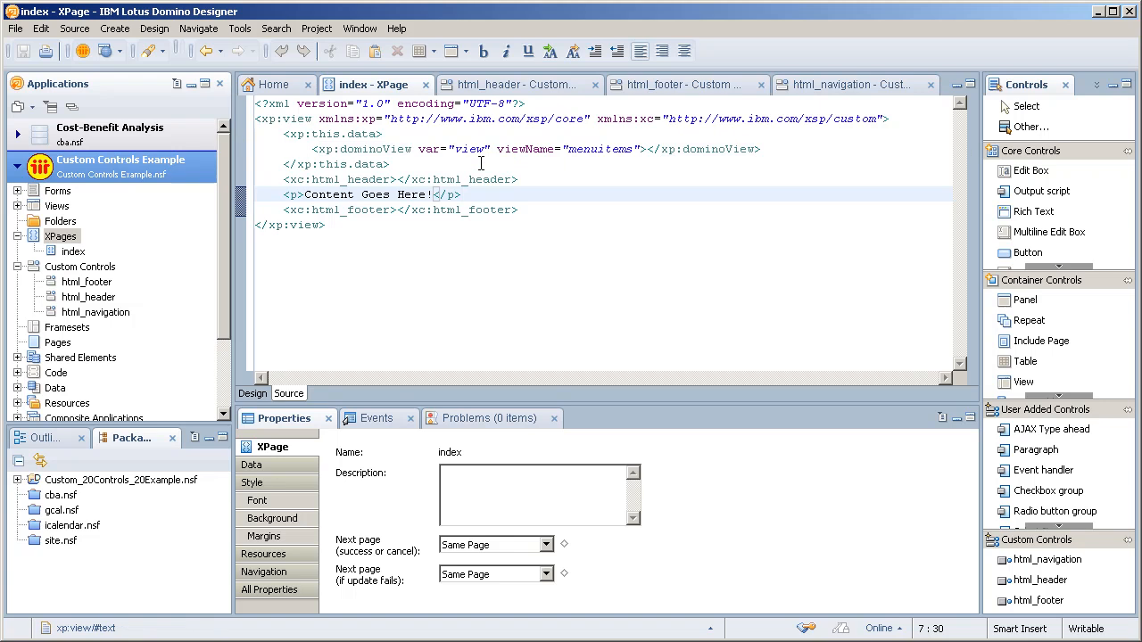
# Step: Show the dominoView menuitems data source, then the html_navigation control's repeat and link source
pyautogui.click(471, 149)
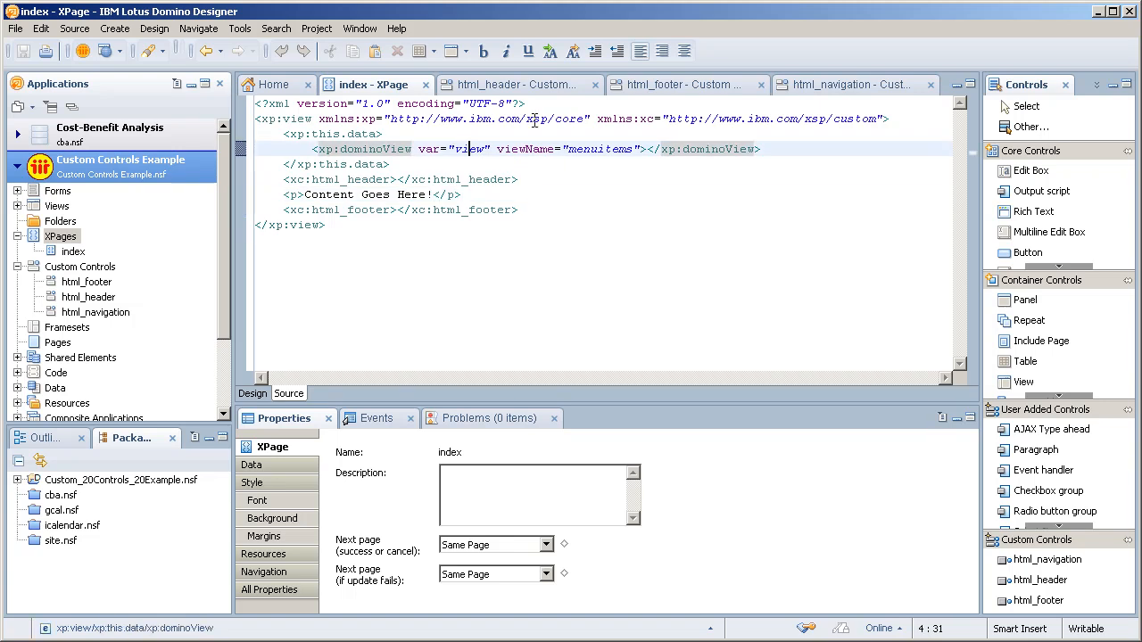
pyautogui.click(687, 84)
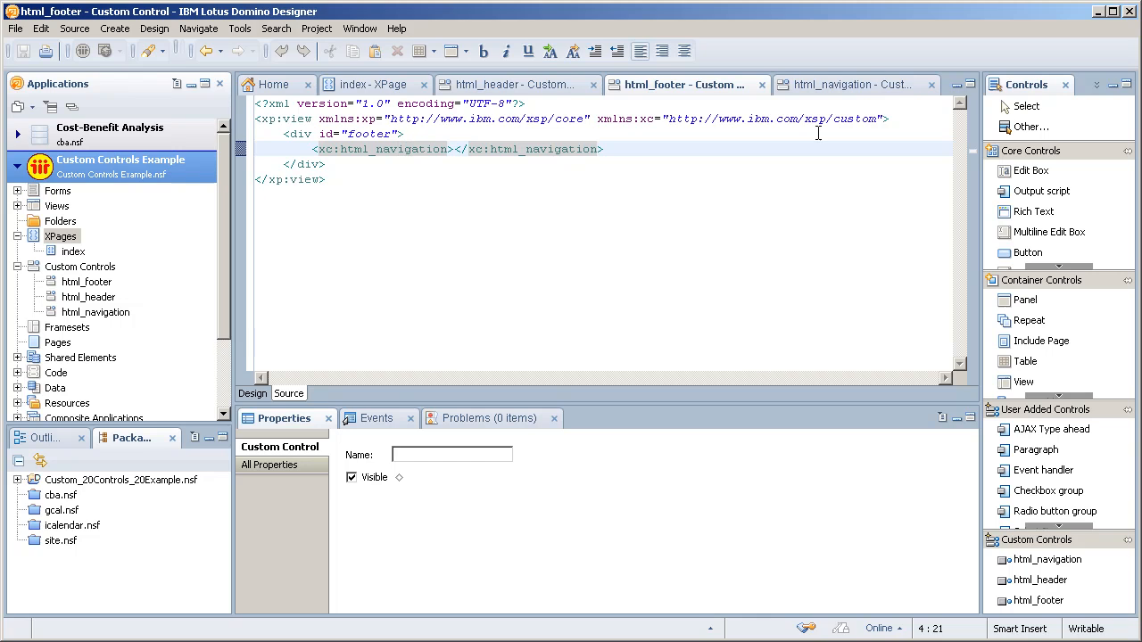
pyautogui.click(843, 84)
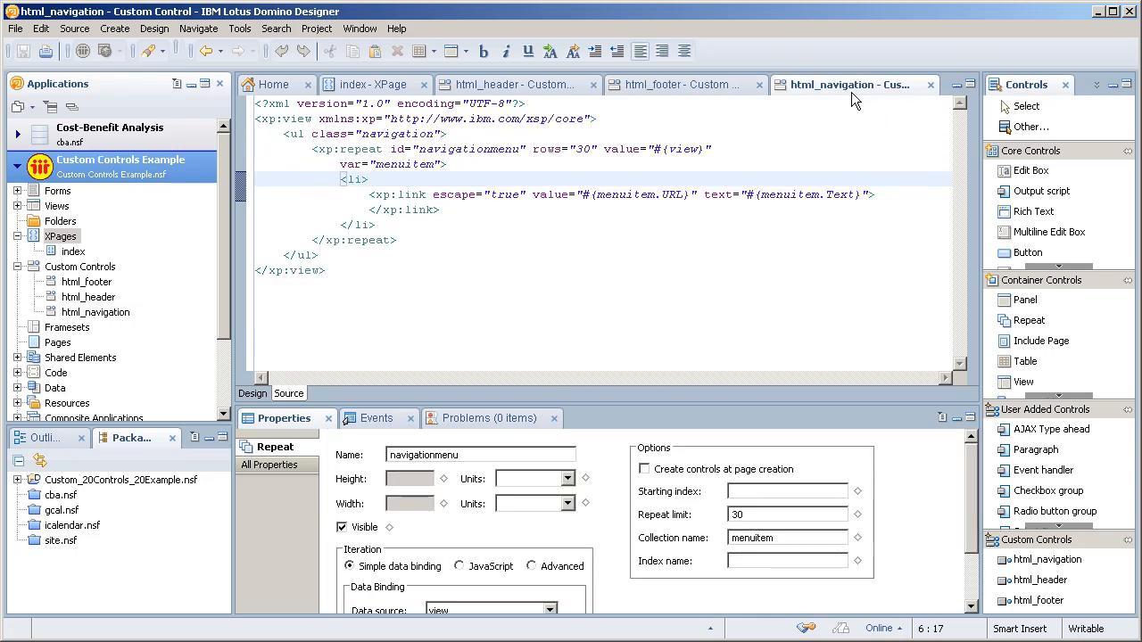
pyautogui.click(348, 180)
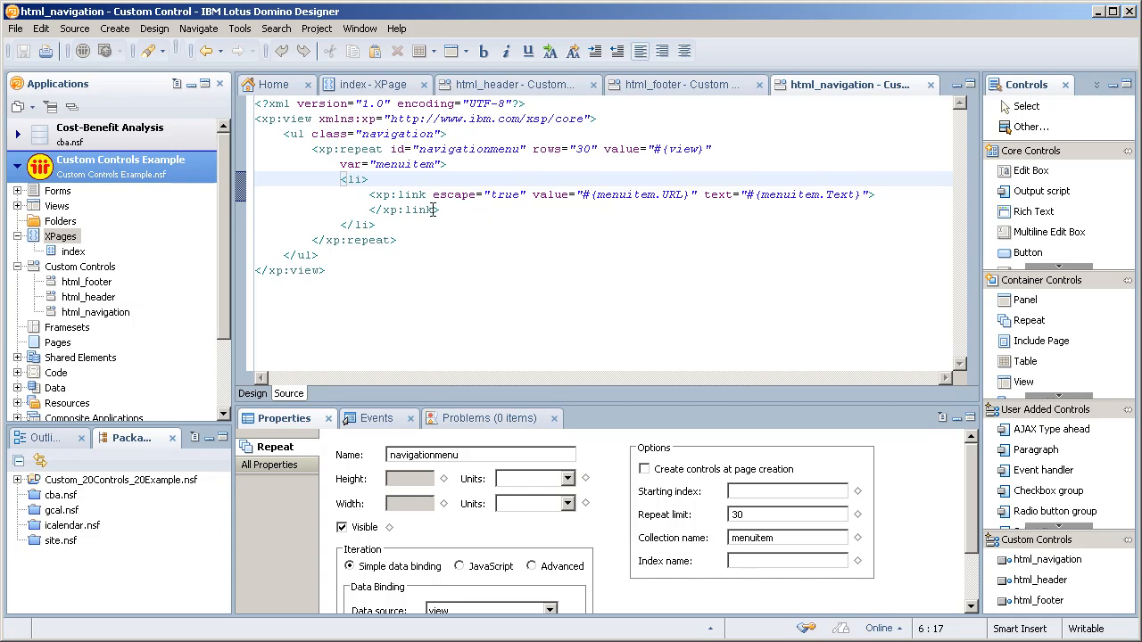
pyautogui.moveTo(588, 208)
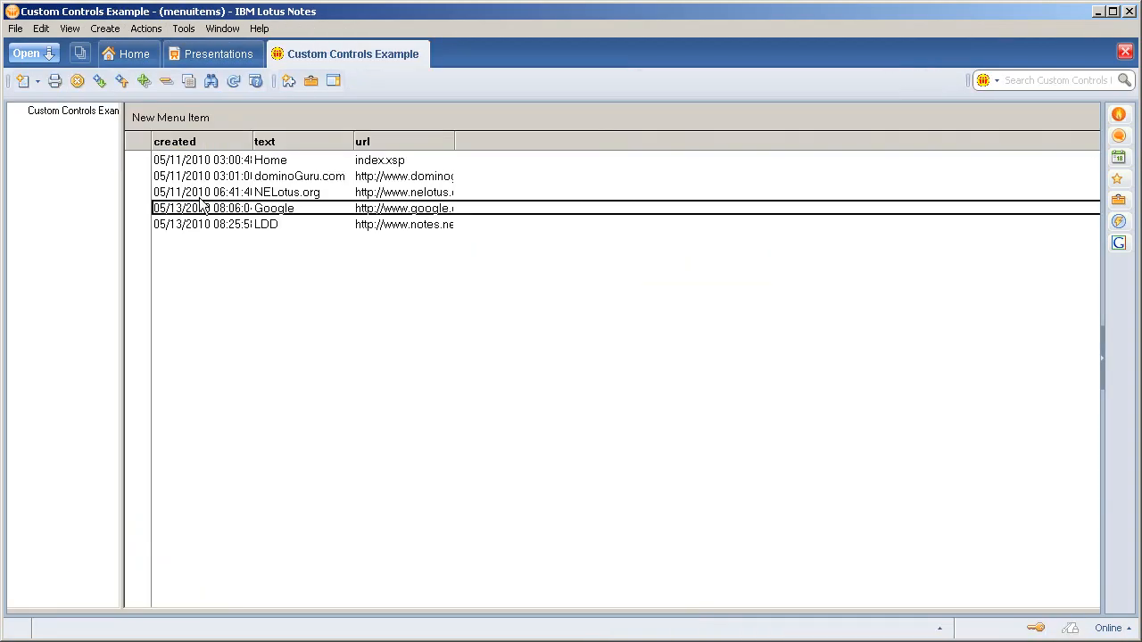
# Step: Select the LDD menu item document and press Delete
pyautogui.click(214, 224)
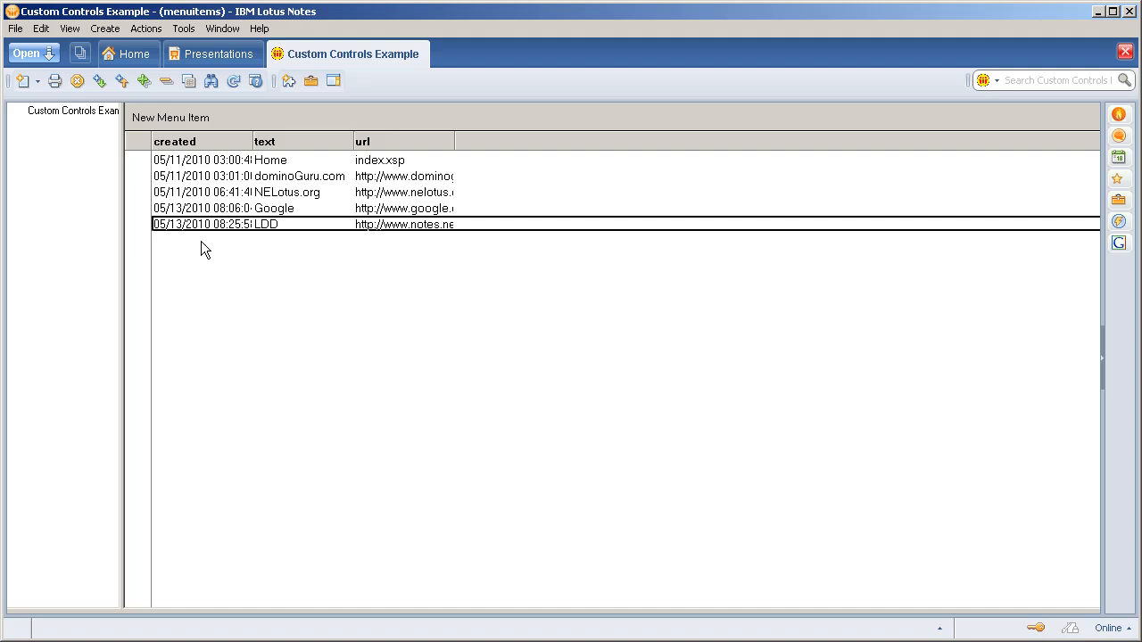
pyautogui.press('Delete')
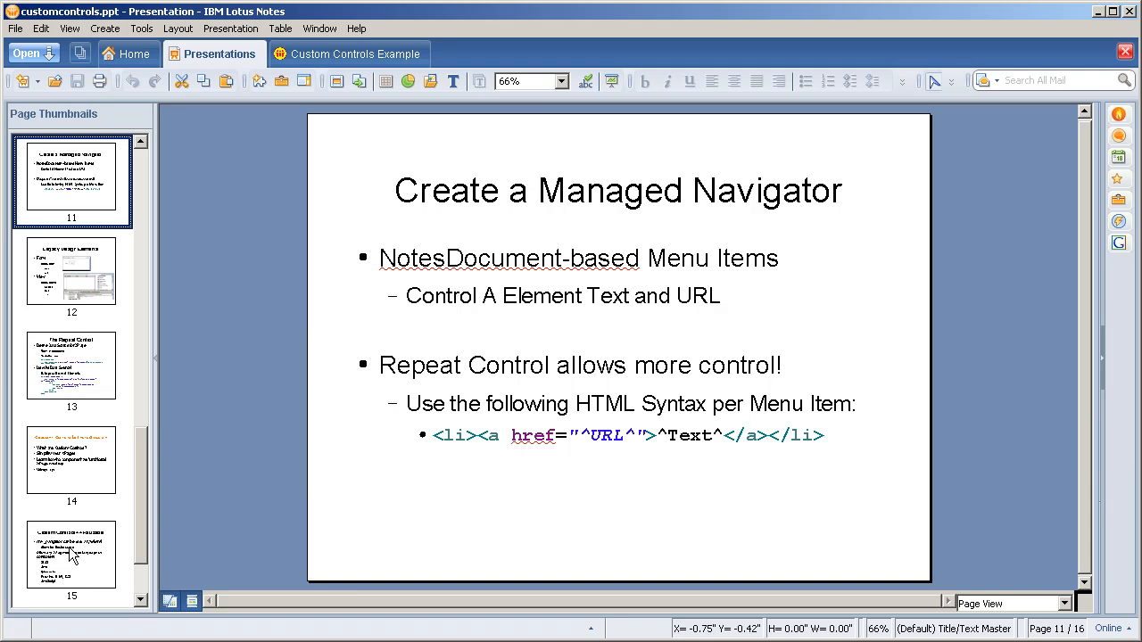
pyautogui.moveTo(667, 461)
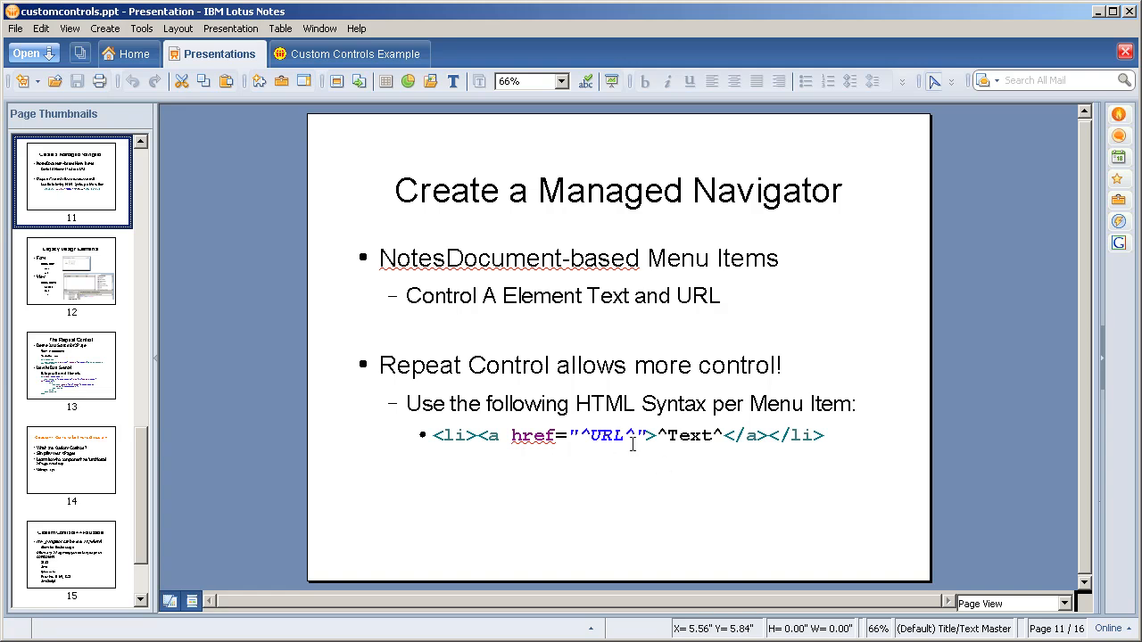
# Step: Show slides 12 'Legacy Design Elements', 13 'The Repeat Control', and 14's agenda
pyautogui.click(71, 275)
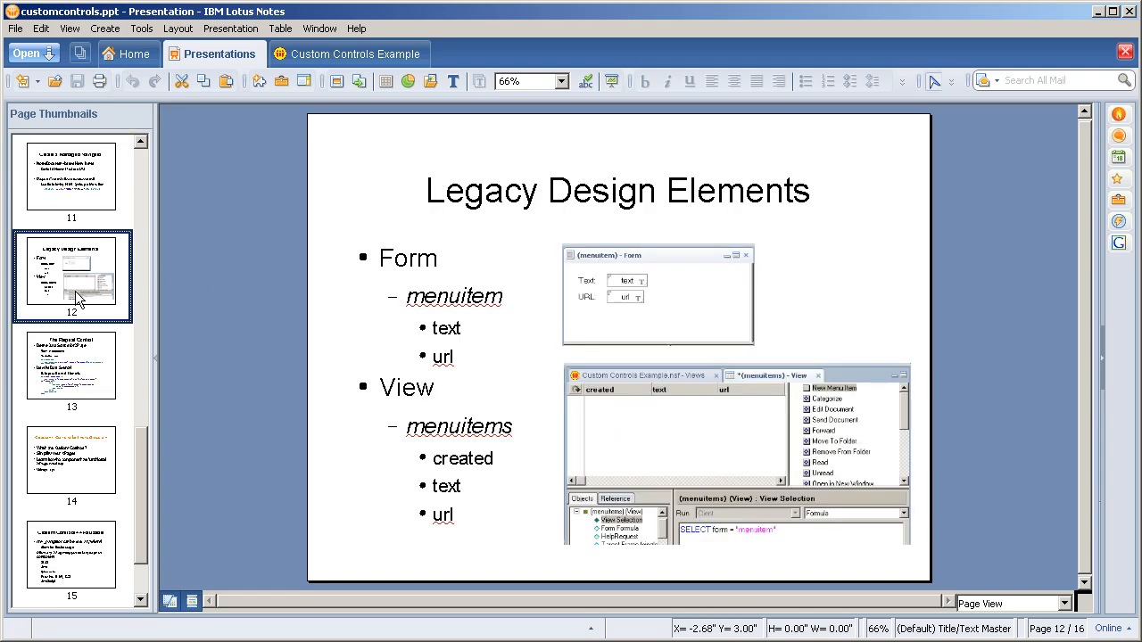
pyautogui.moveTo(606, 297)
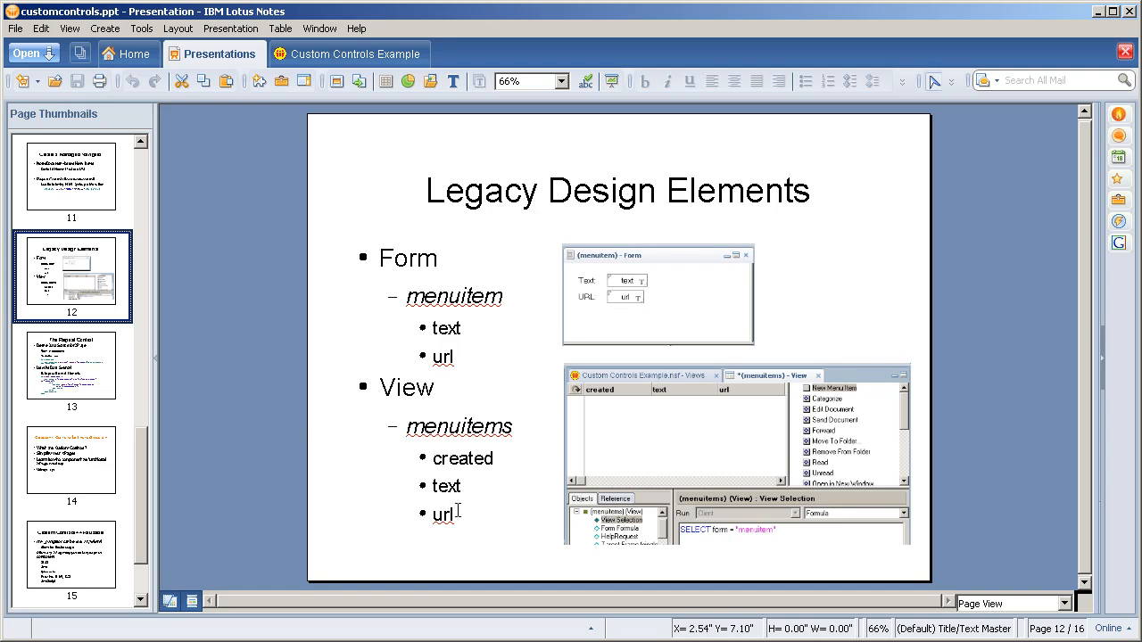
pyautogui.click(71, 368)
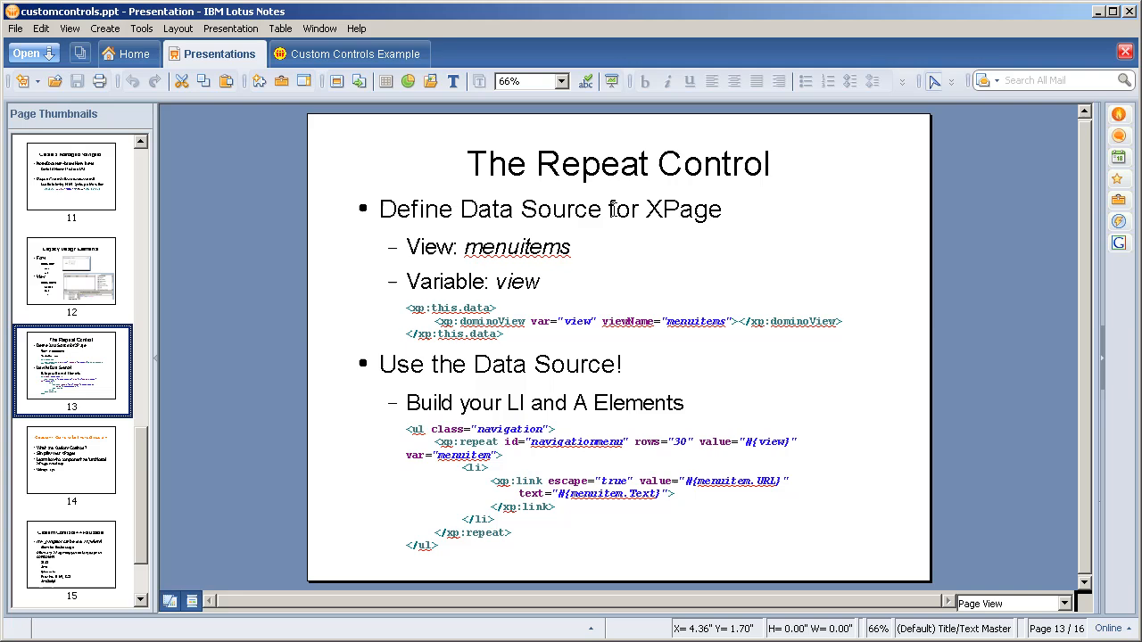
pyautogui.moveTo(587, 328)
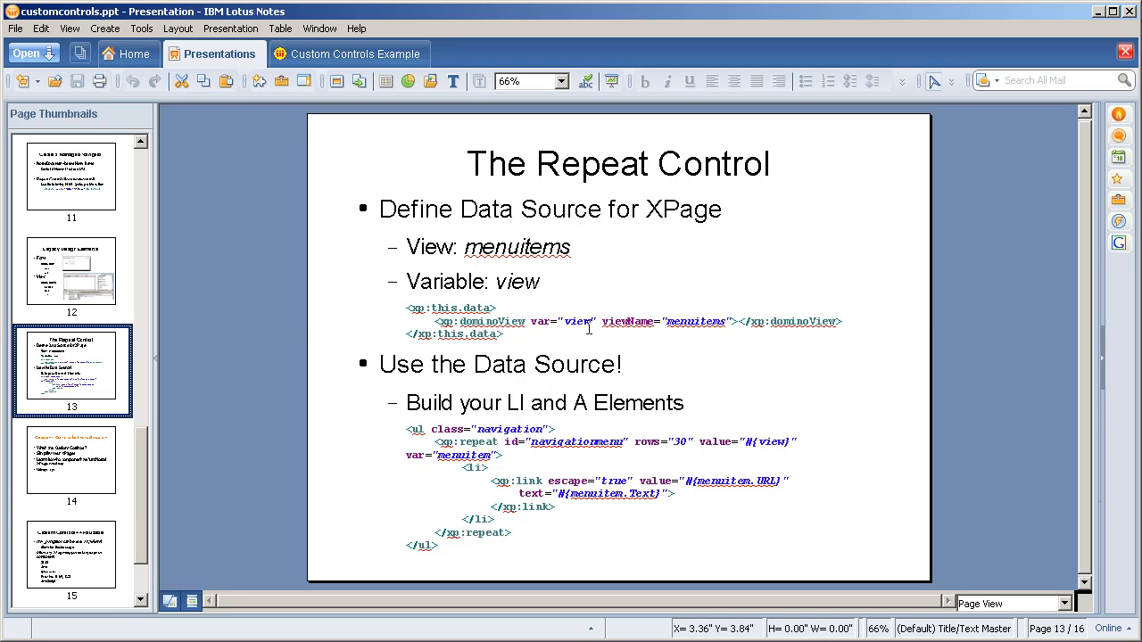
pyautogui.moveTo(573, 325)
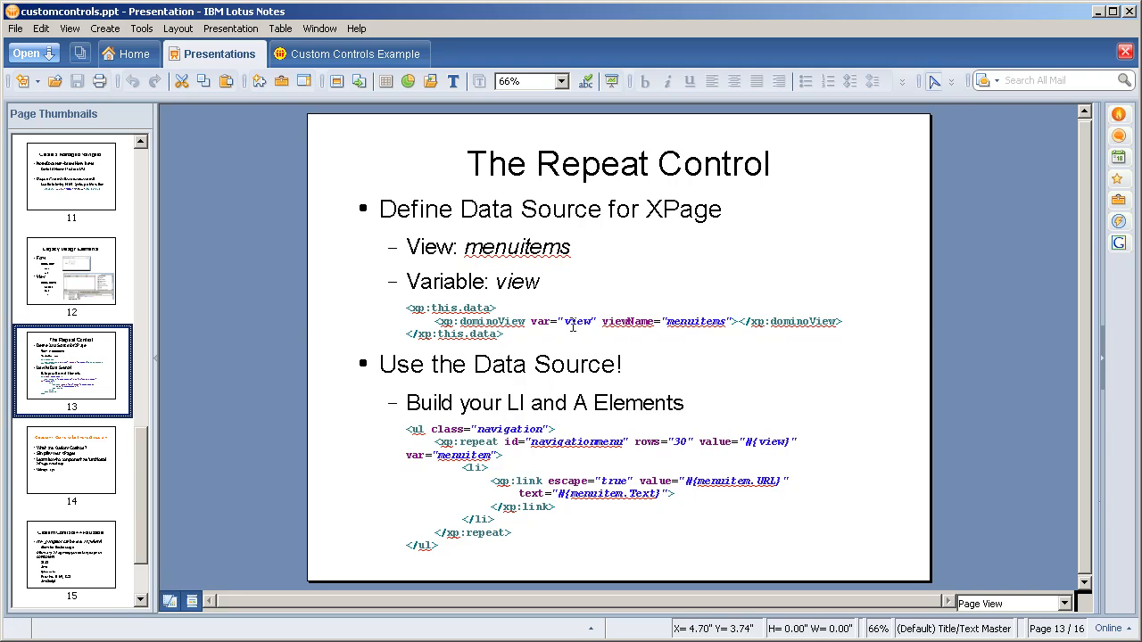
pyautogui.moveTo(443, 516)
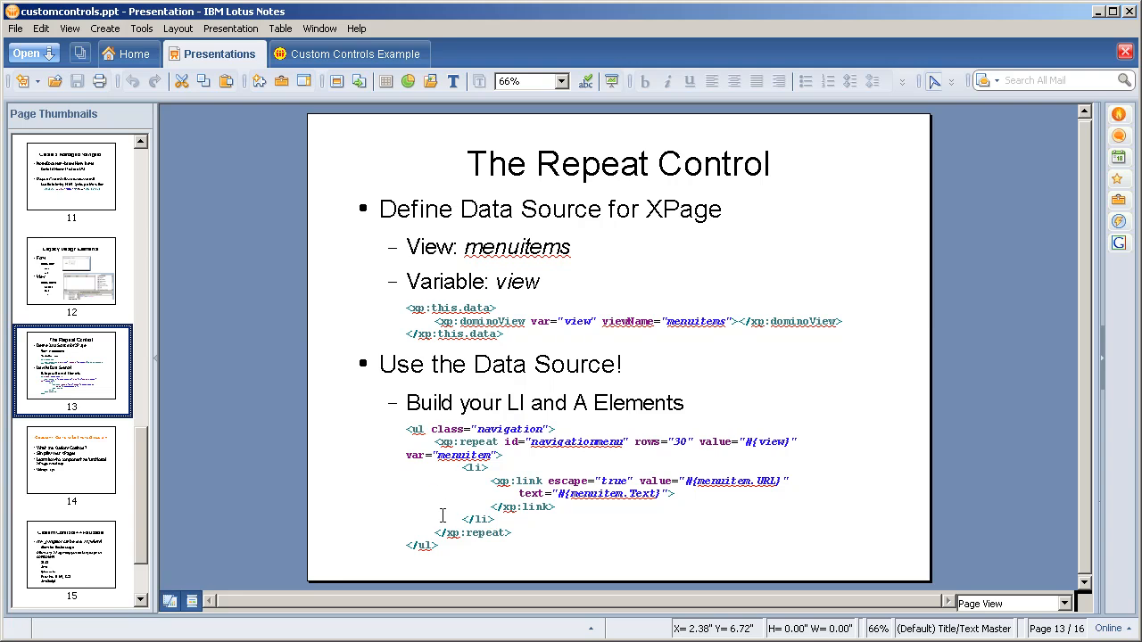
pyautogui.moveTo(449, 481)
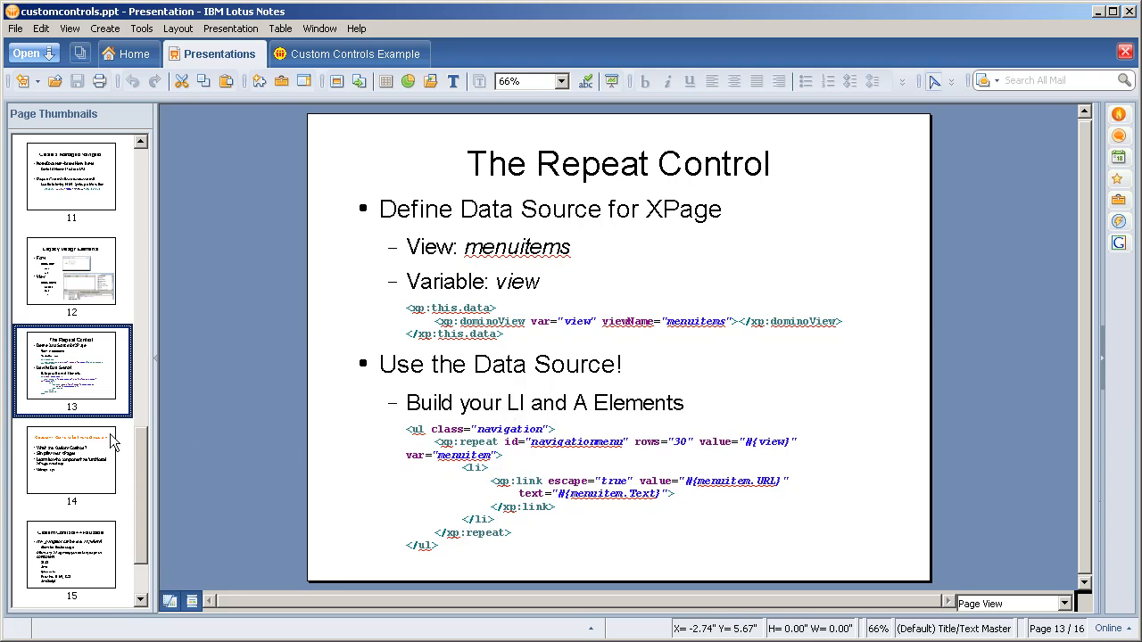
pyautogui.click(71, 461)
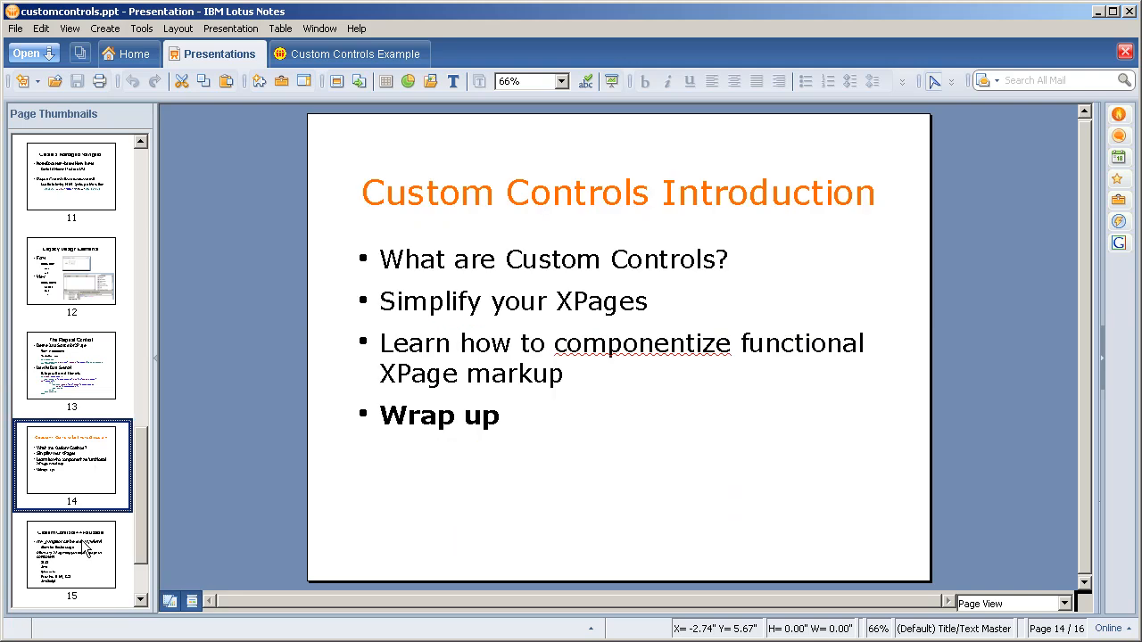
# Step: Show slide 15 'Custom Controls == Reusable', then the closing slide 16, 'Questions?'
pyautogui.click(71, 558)
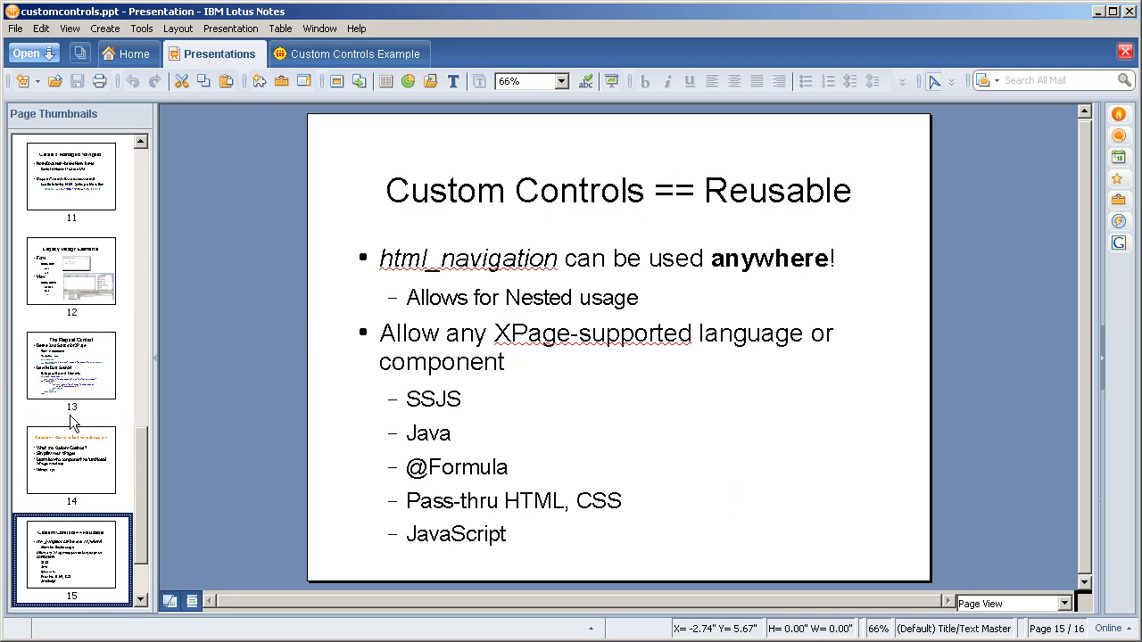
pyautogui.moveTo(76, 428)
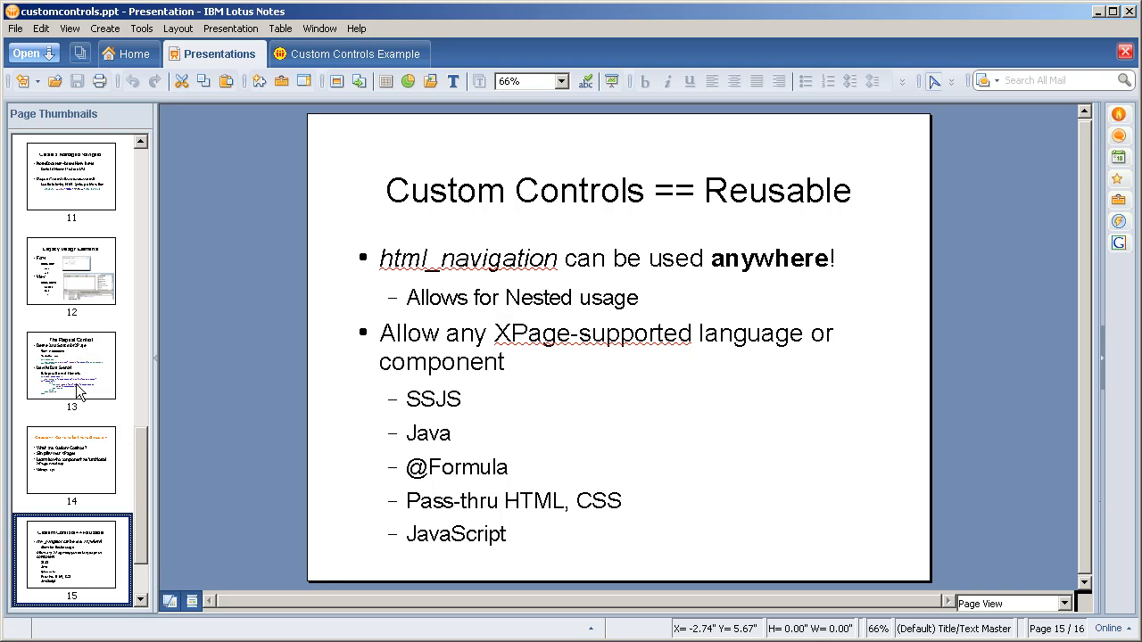
pyautogui.moveTo(94, 442)
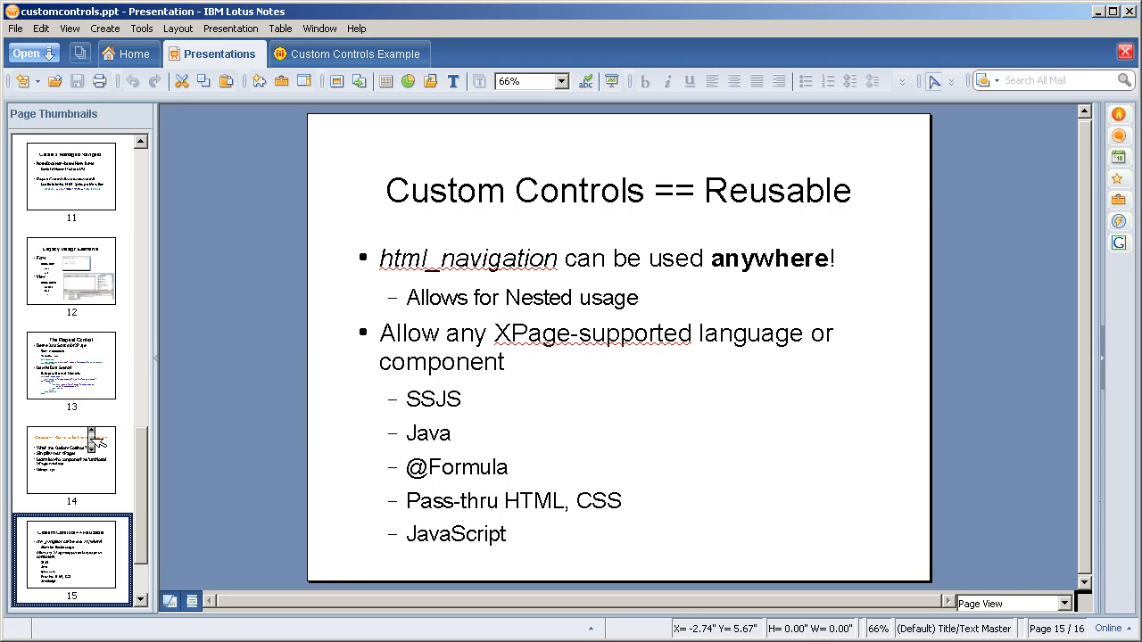
pyautogui.click(71, 558)
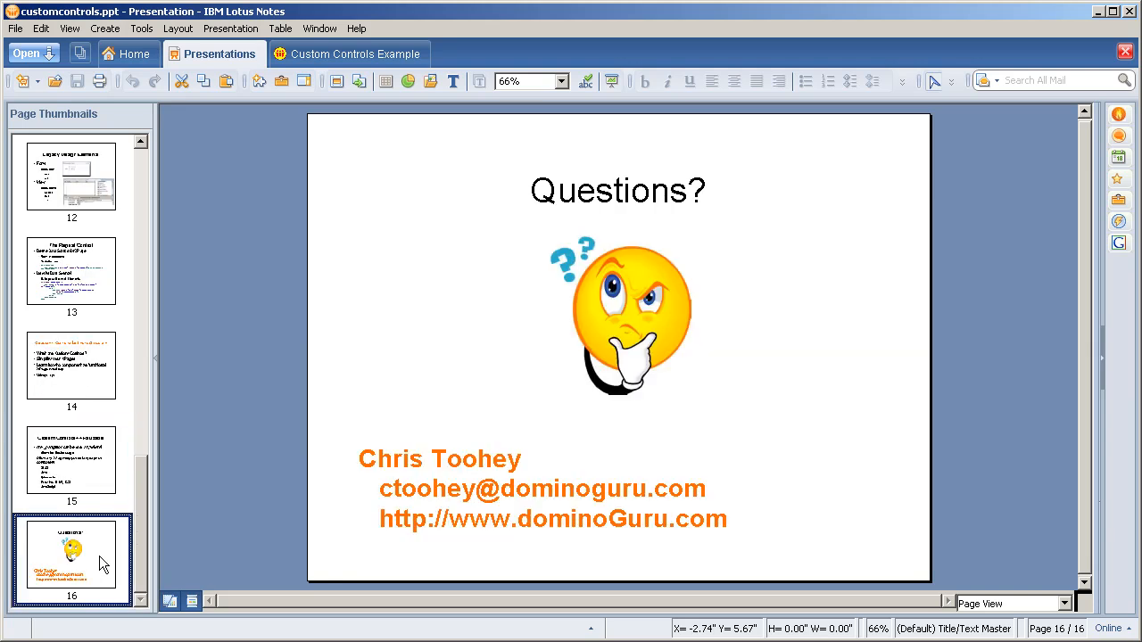